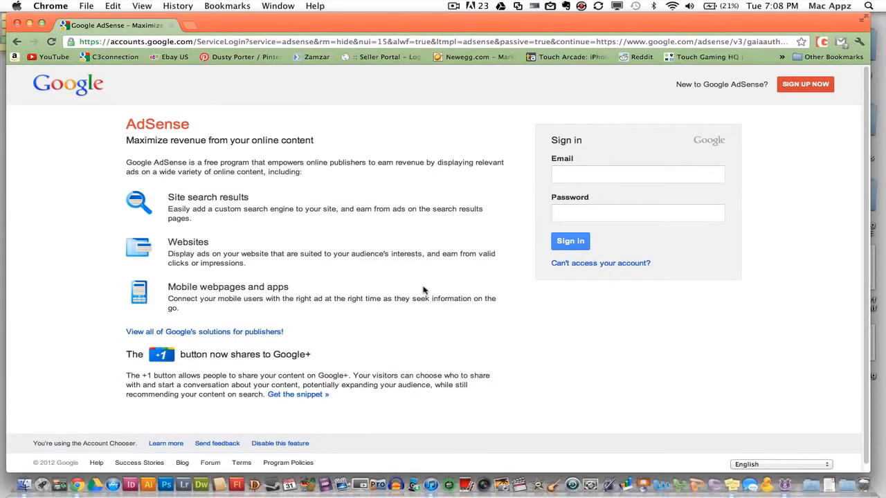
mouse_move(305, 242)
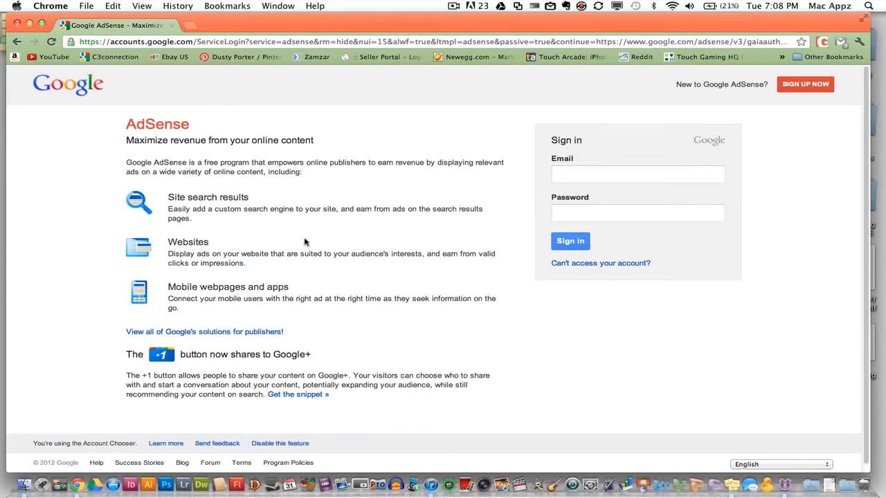
mouse_move(293, 207)
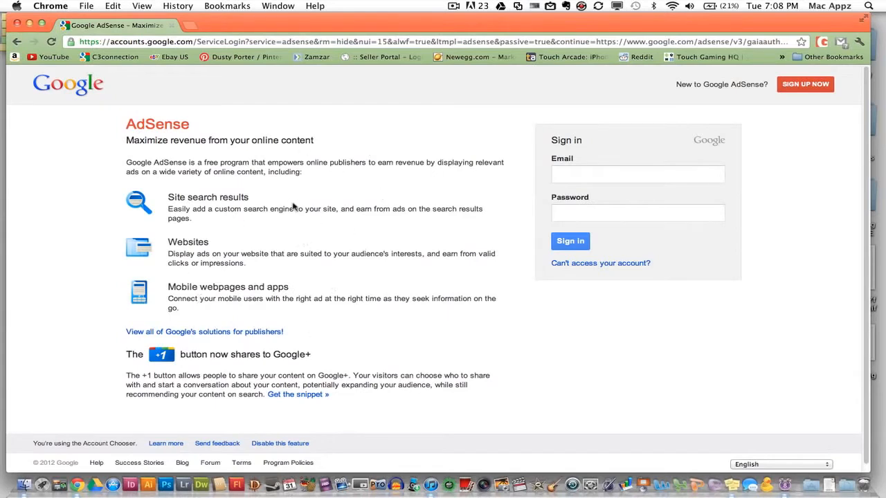
mouse_move(316, 295)
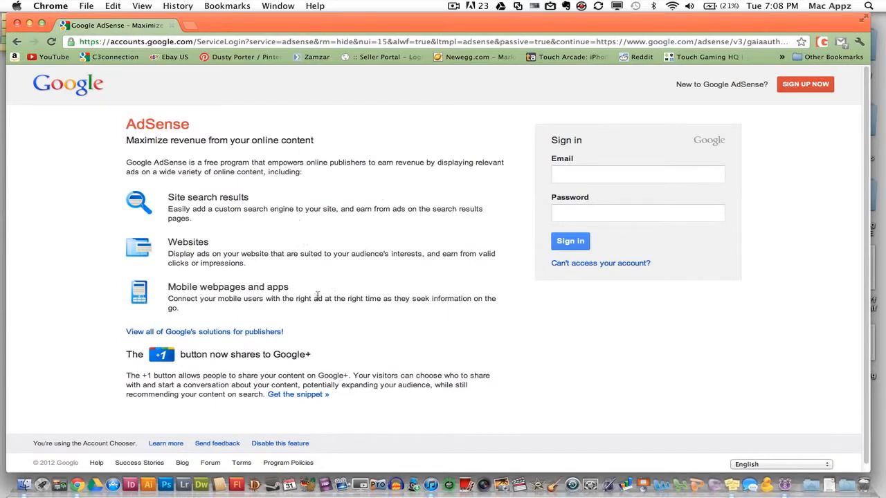
mouse_move(603, 301)
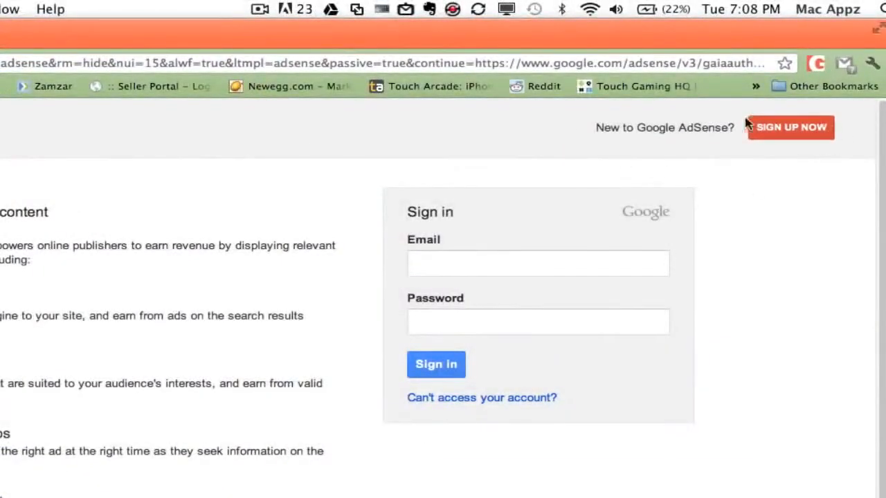
mouse_move(741, 194)
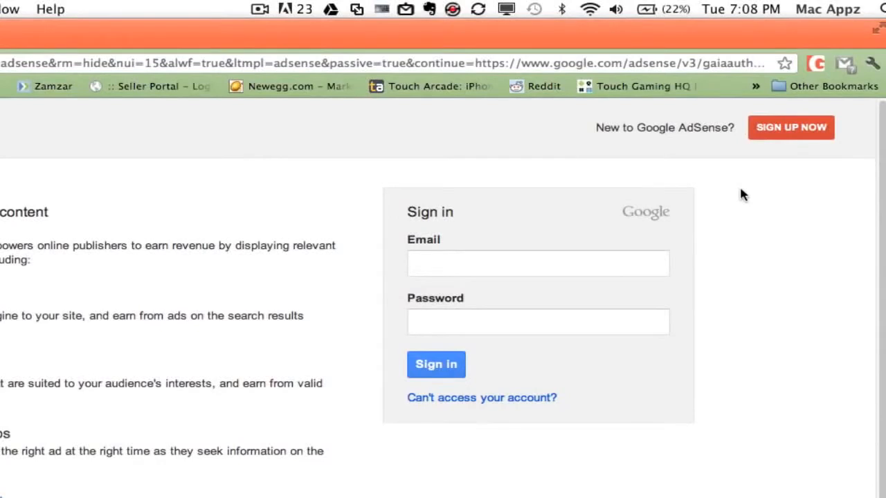
mouse_move(699, 218)
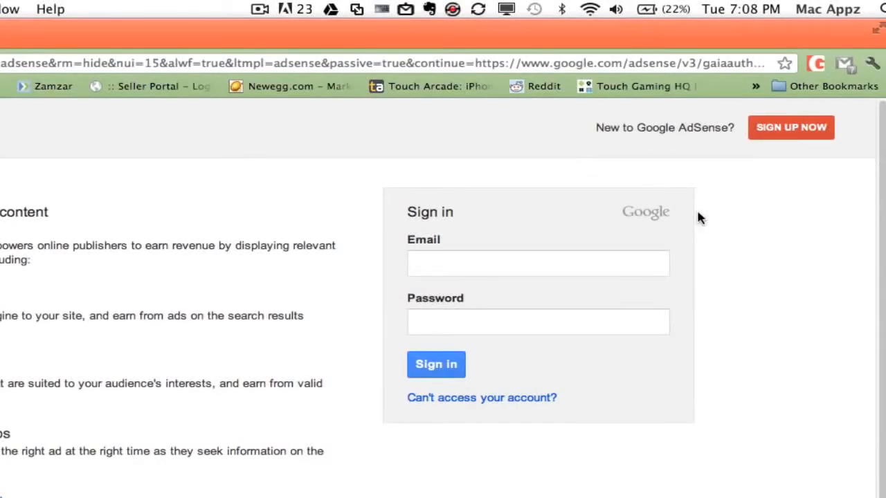
mouse_move(791, 135)
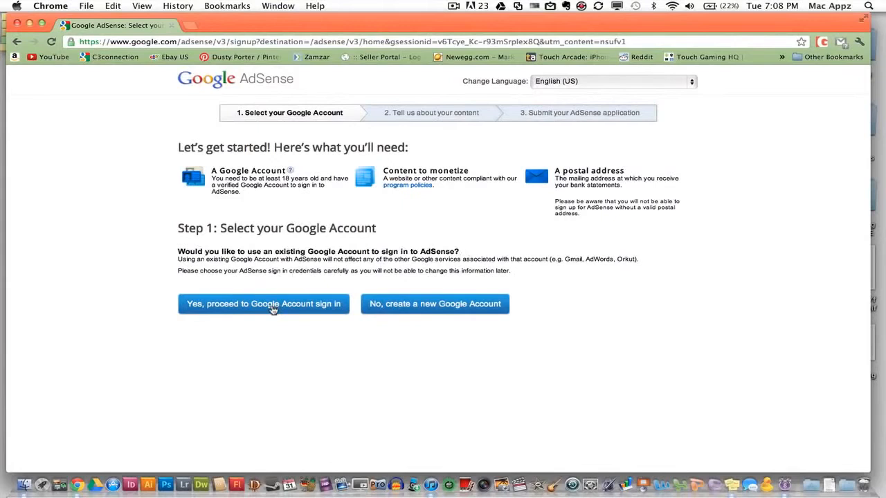
mouse_move(410, 246)
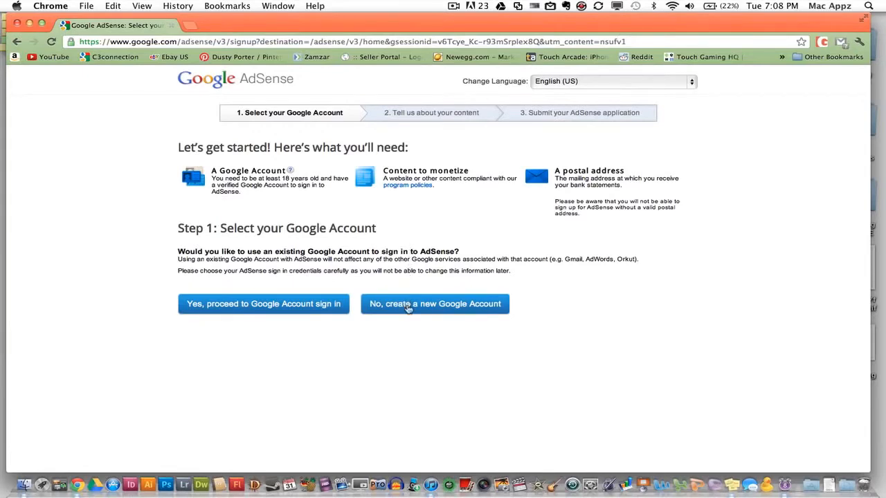
Choose to create a new Google Account and scroll through the empty sign-up form.
left_click(435, 304)
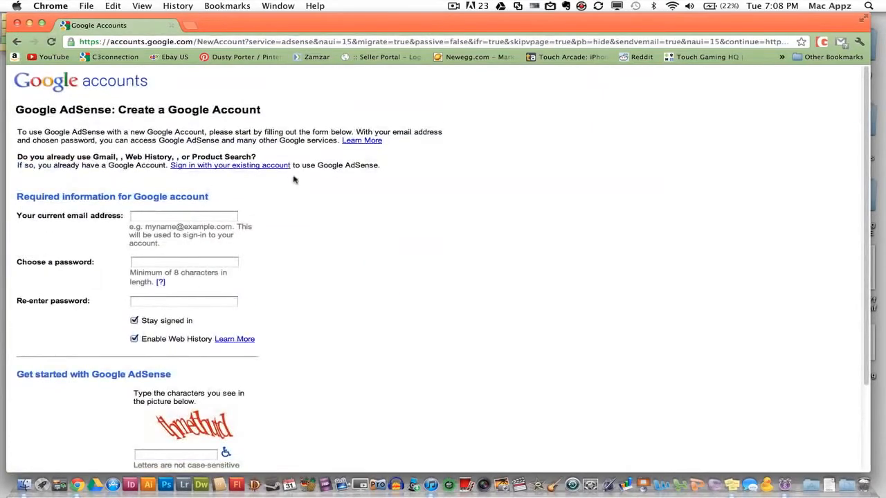
mouse_move(293, 174)
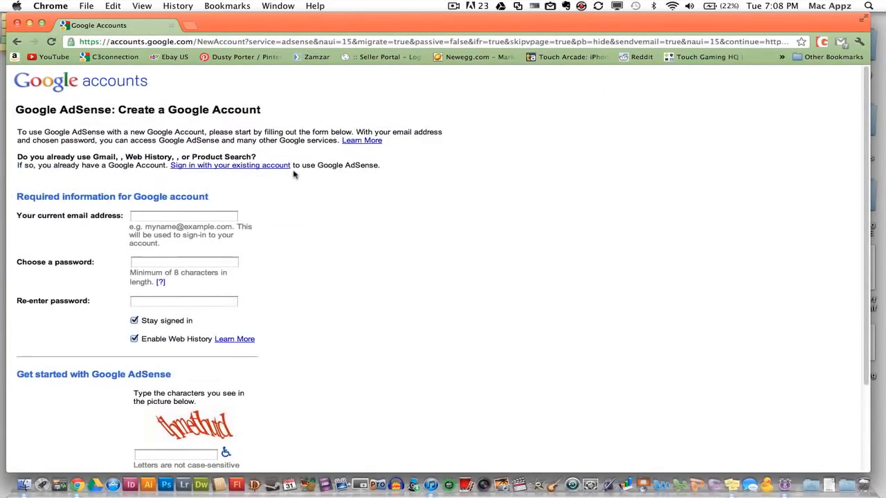
scroll("down", 3)
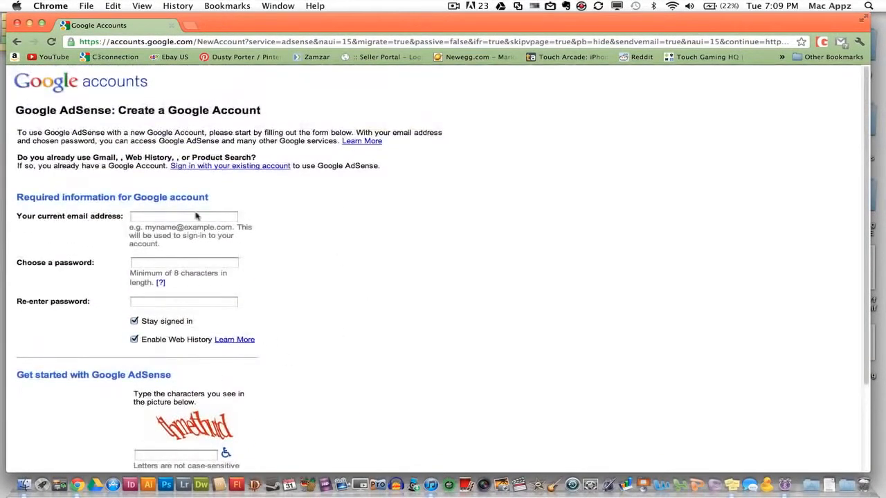
mouse_move(83, 392)
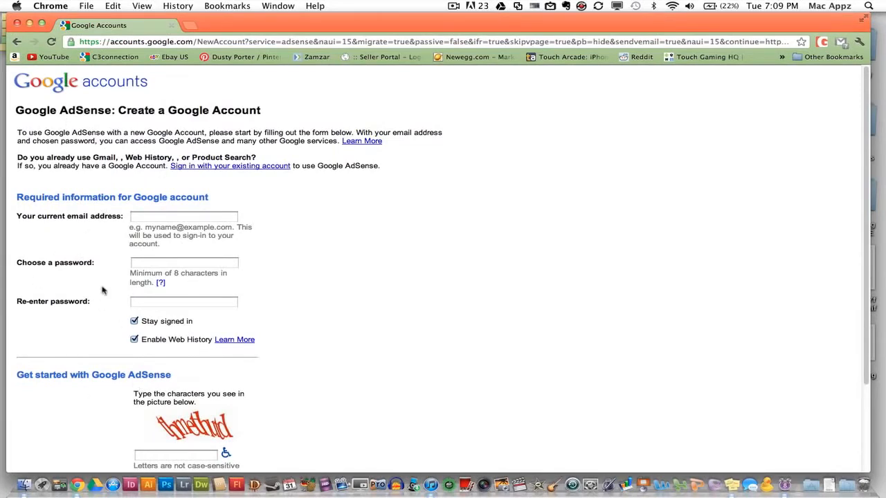
mouse_move(133, 181)
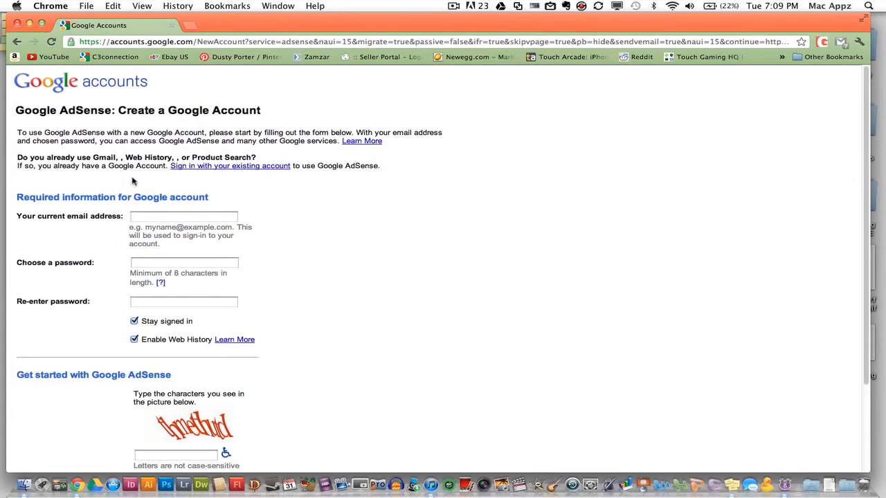
mouse_move(124, 219)
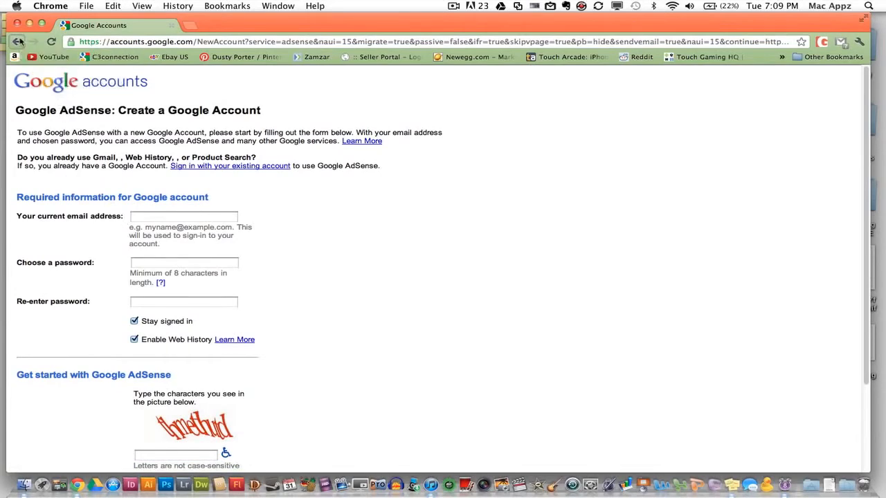
Return to the AdSense sign-in page and fill the saved 'lac…' email from autocomplete.
left_click(21, 36)
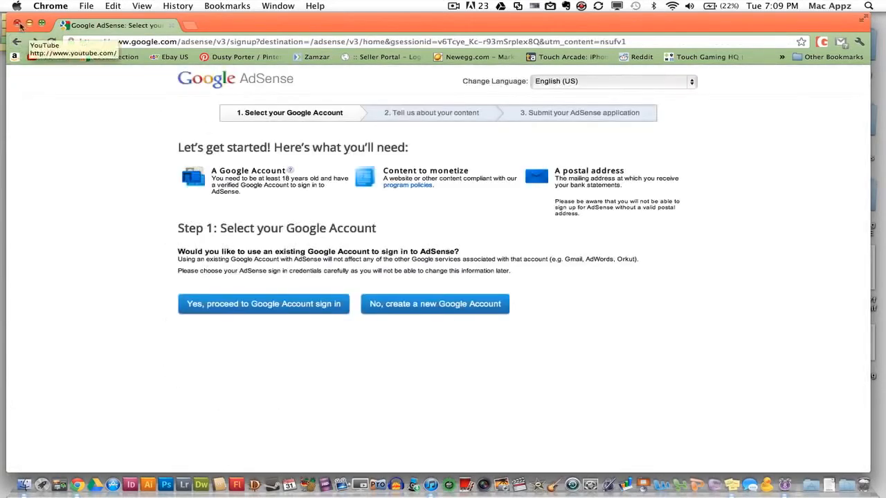
left_click(263, 304)
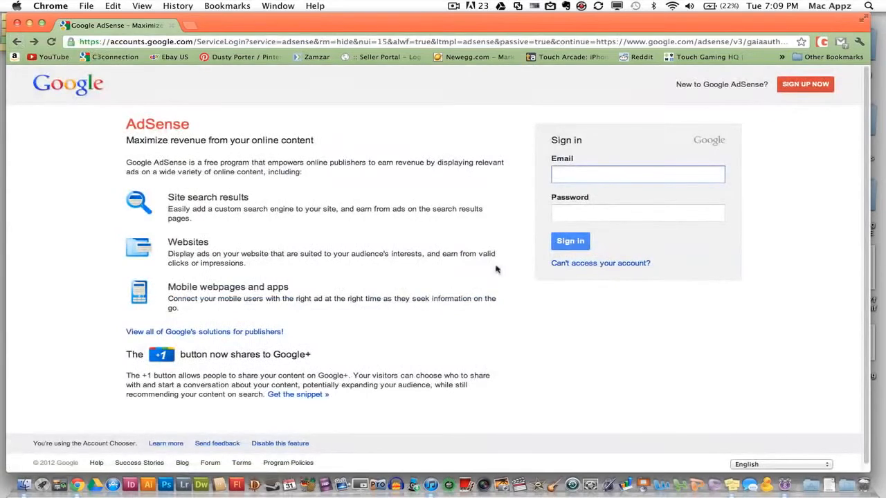
mouse_move(637, 230)
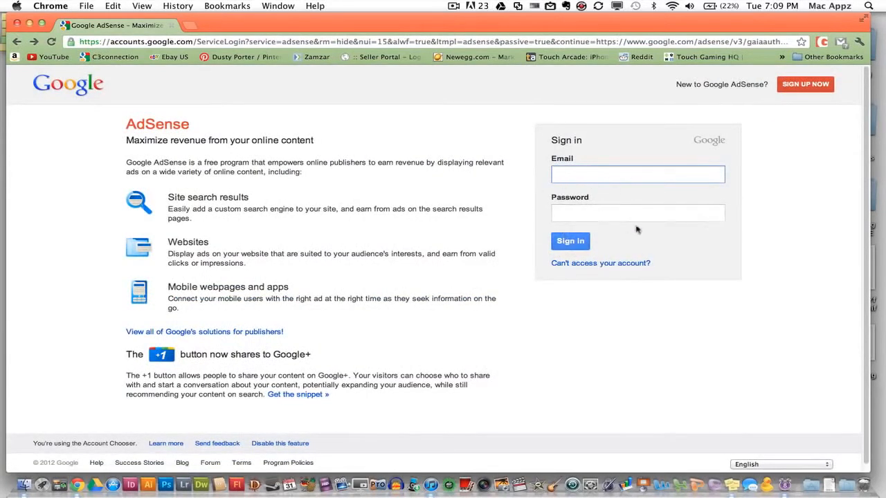
mouse_move(475, 244)
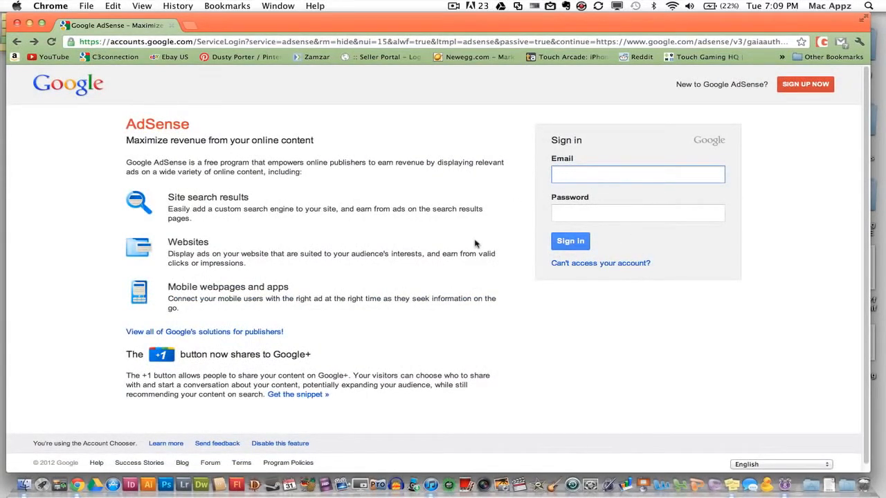
type("lac")
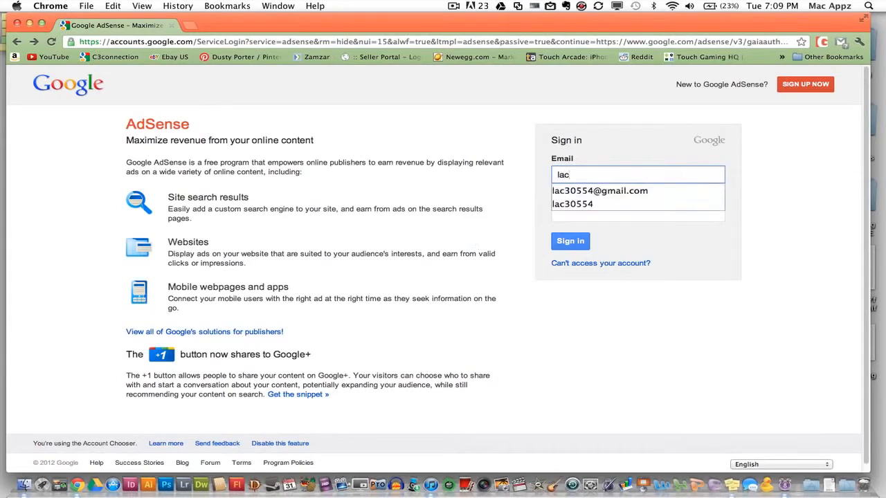
left_click(599, 190)
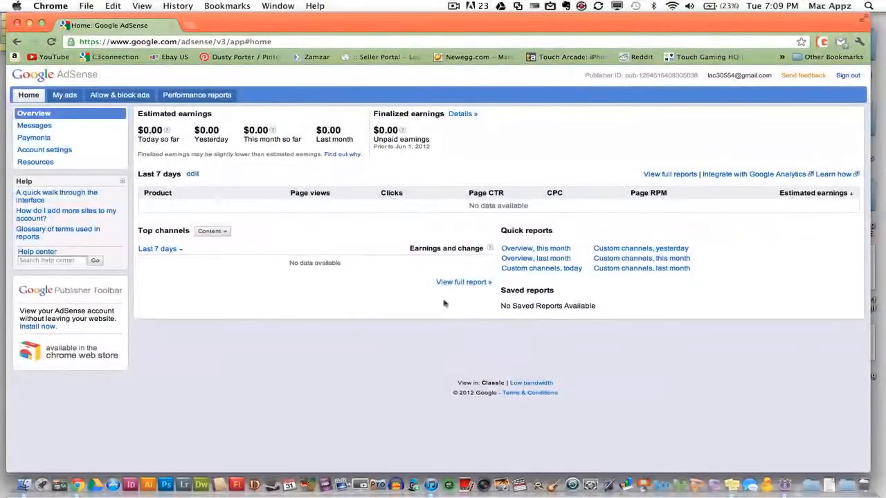
mouse_move(263, 417)
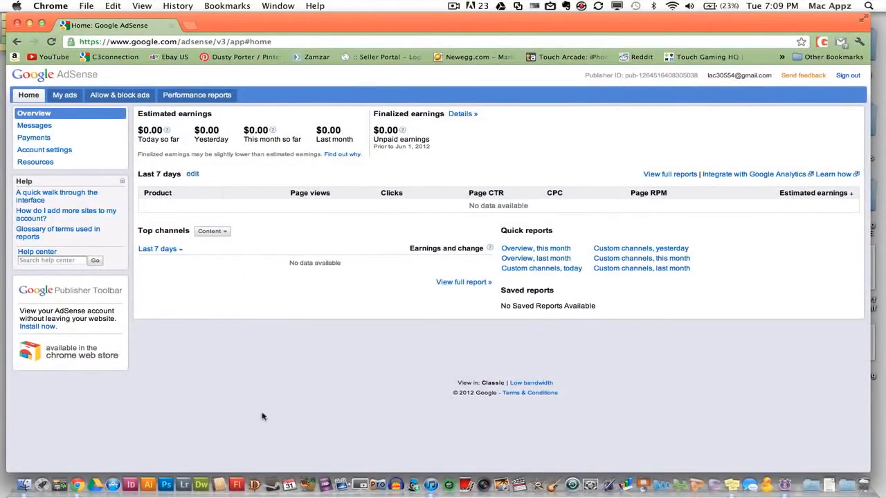
mouse_move(177, 158)
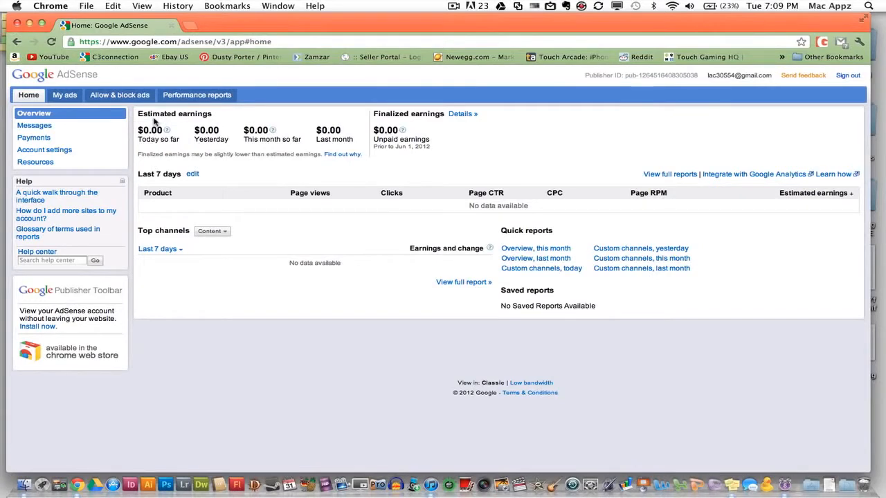
mouse_move(167, 131)
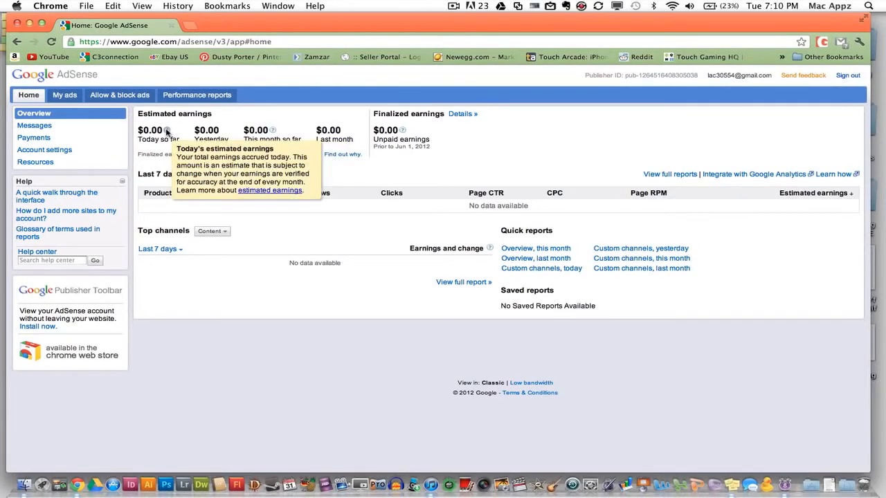
mouse_move(160, 165)
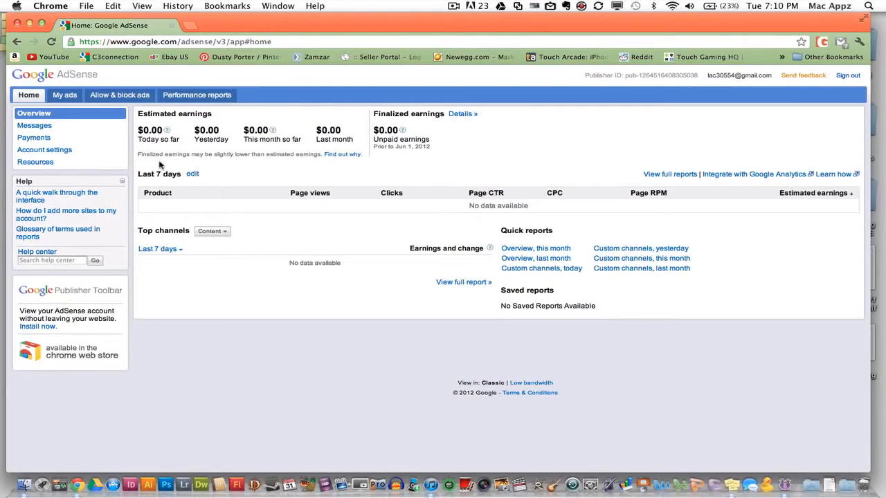
mouse_move(222, 150)
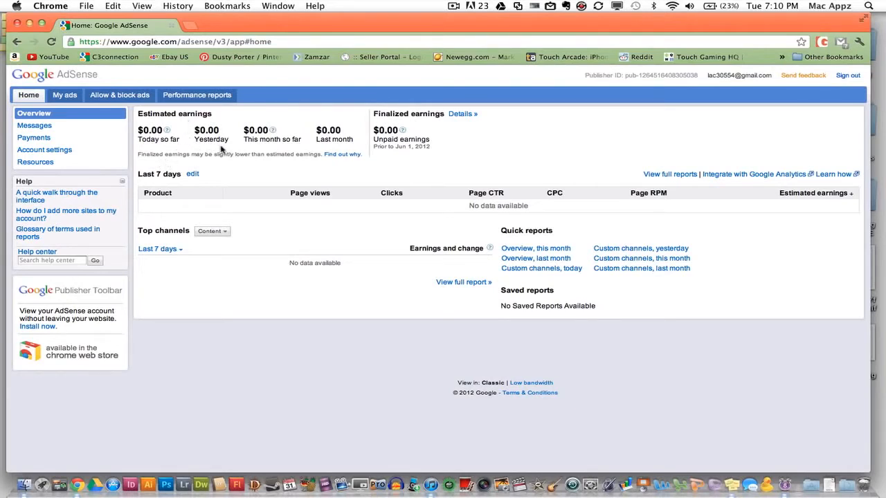
mouse_move(269, 141)
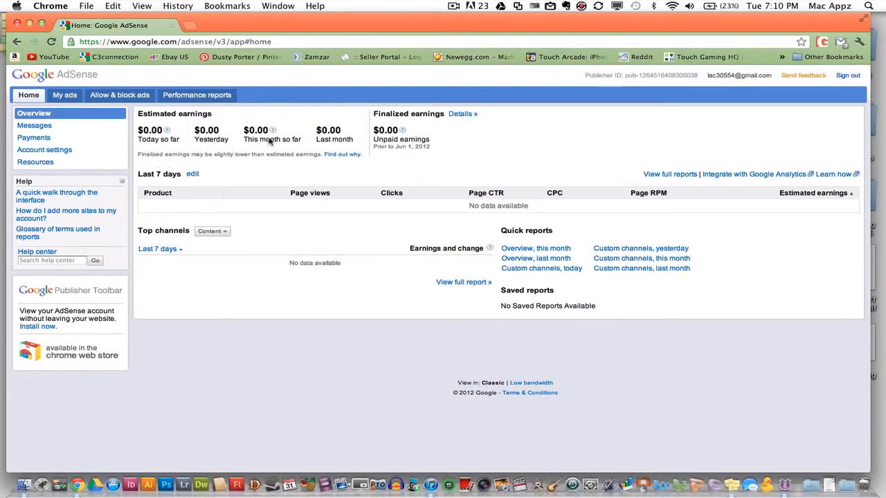
mouse_move(327, 139)
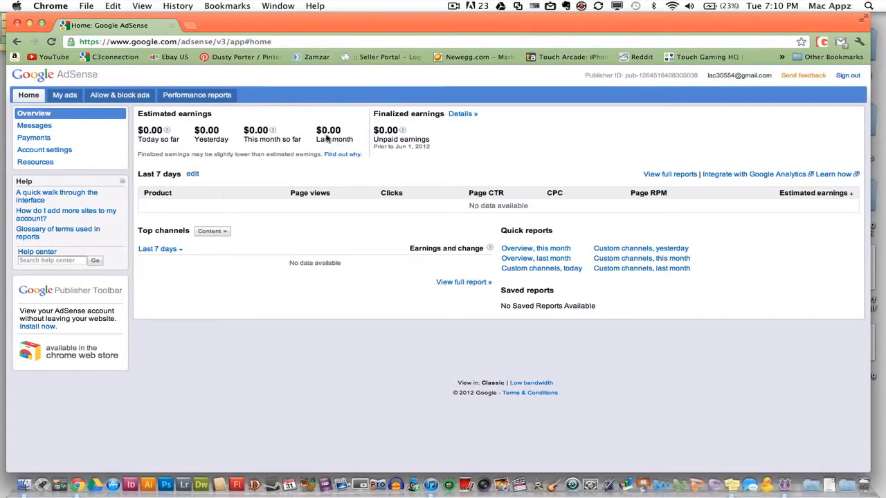
mouse_move(267, 172)
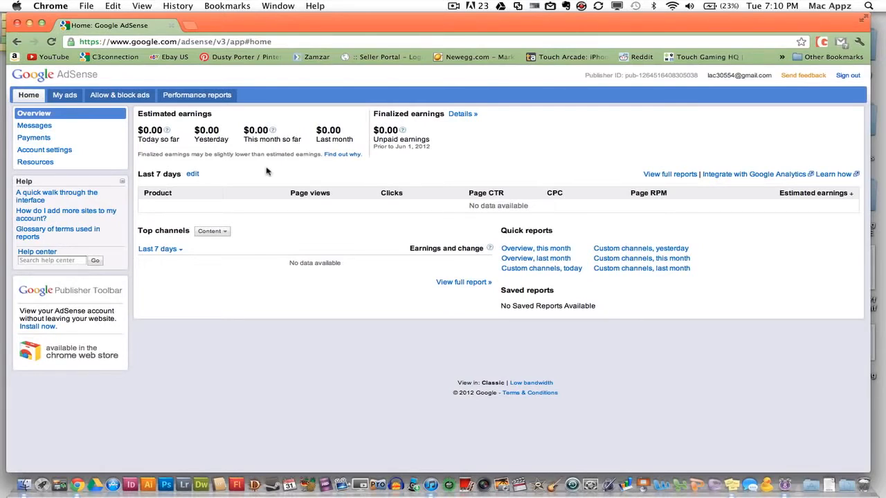
mouse_move(157, 160)
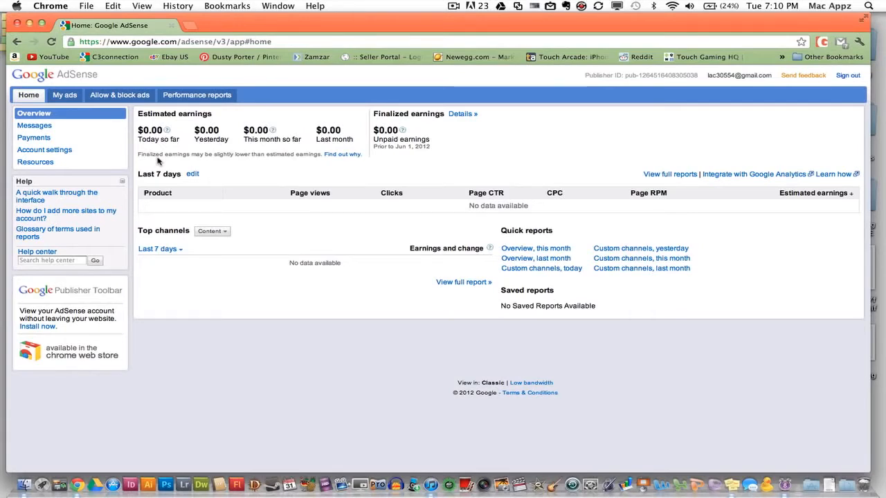
mouse_move(66, 150)
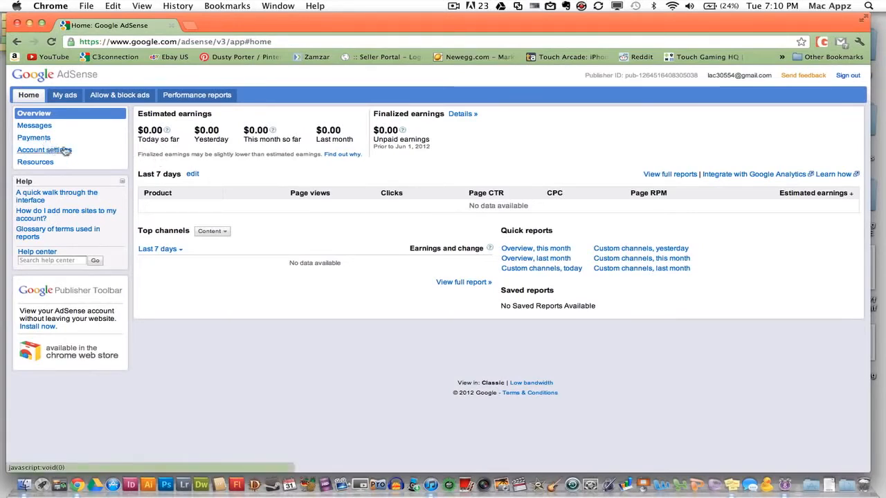
Open Account settings and scroll through payment, ad display and access sections.
left_click(45, 149)
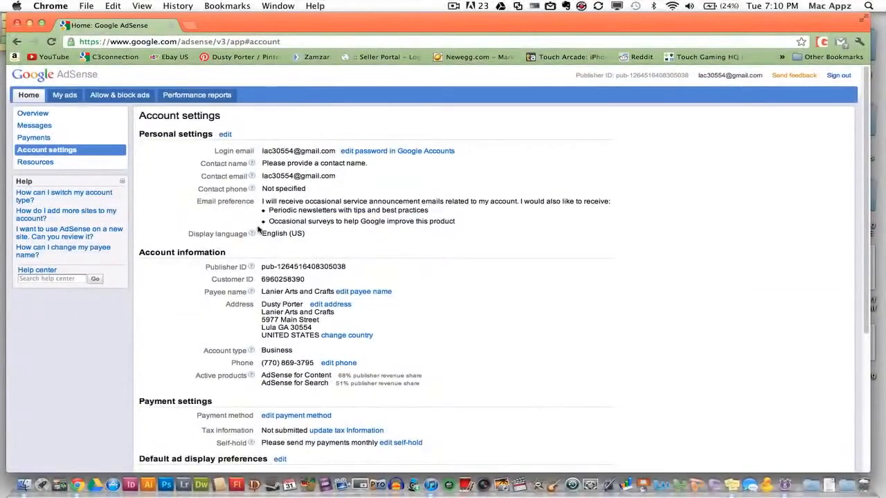
scroll("down", 3)
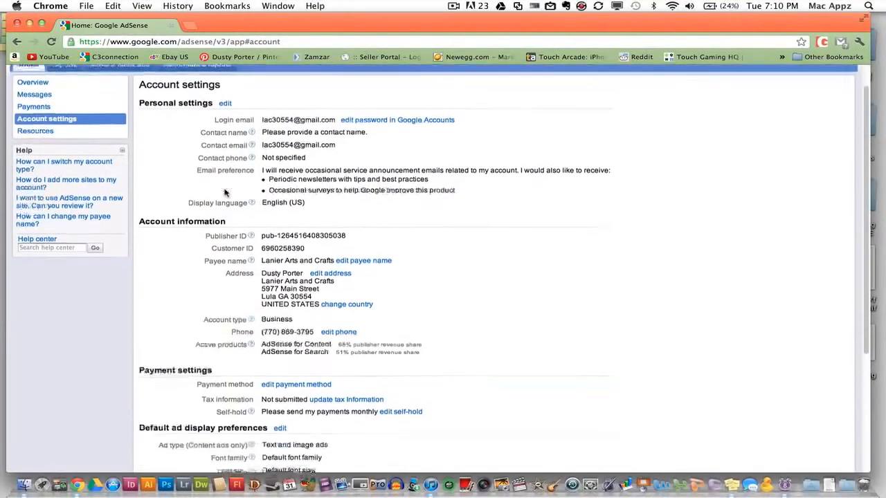
scroll("down", 3)
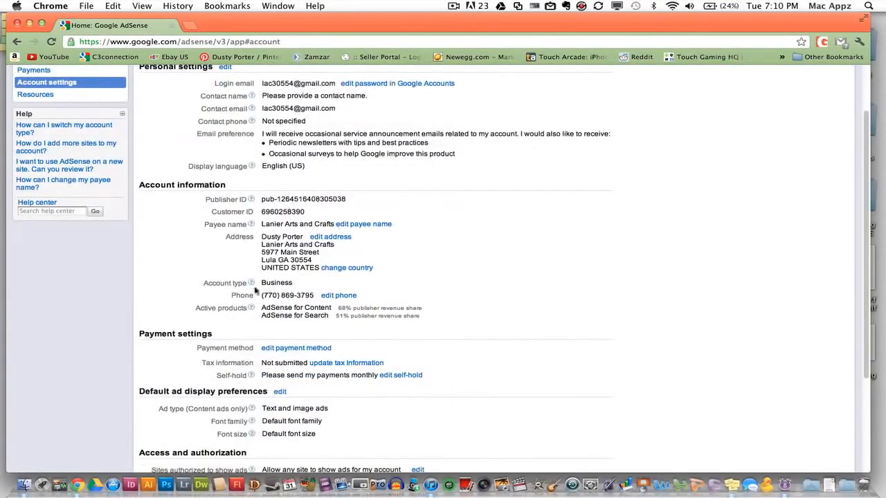
scroll("down", 3)
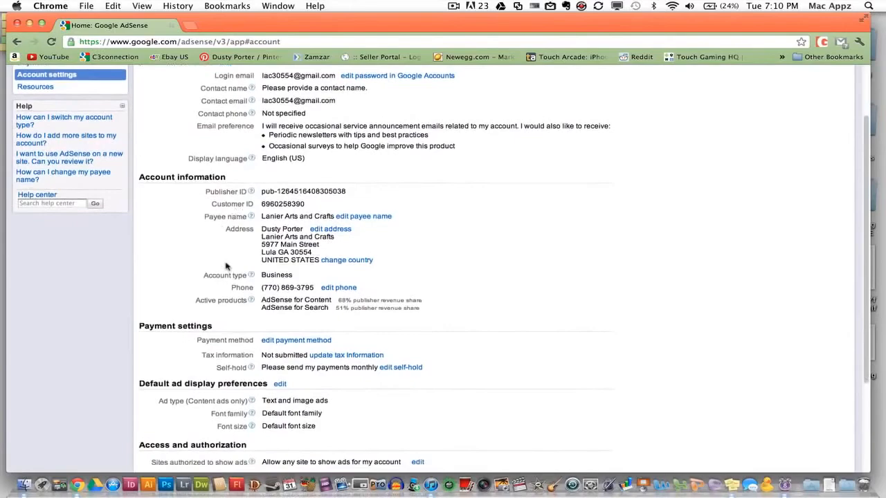
scroll("down", 3)
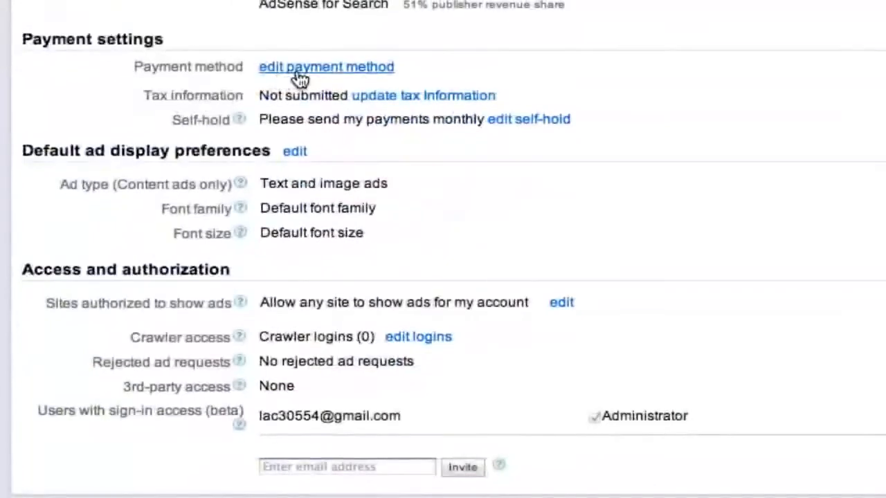
Open the payment method settings, noting payment setup requires a $10.00 balance.
left_click(325, 67)
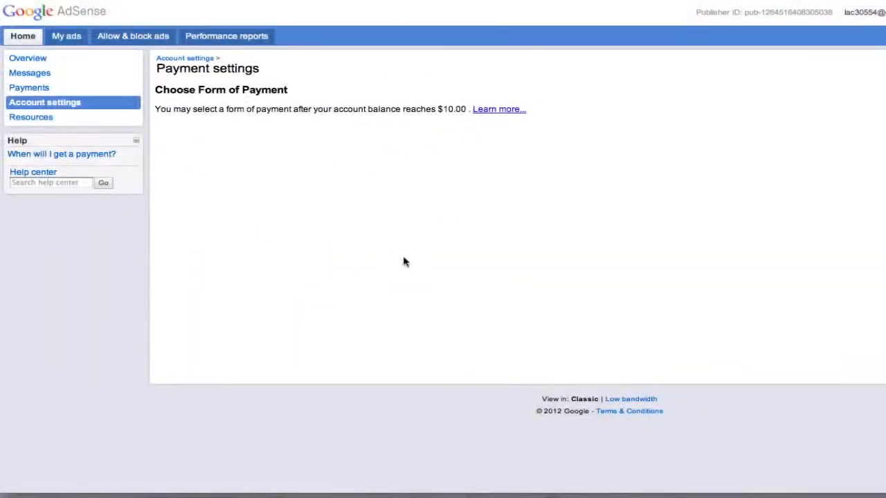
mouse_move(365, 295)
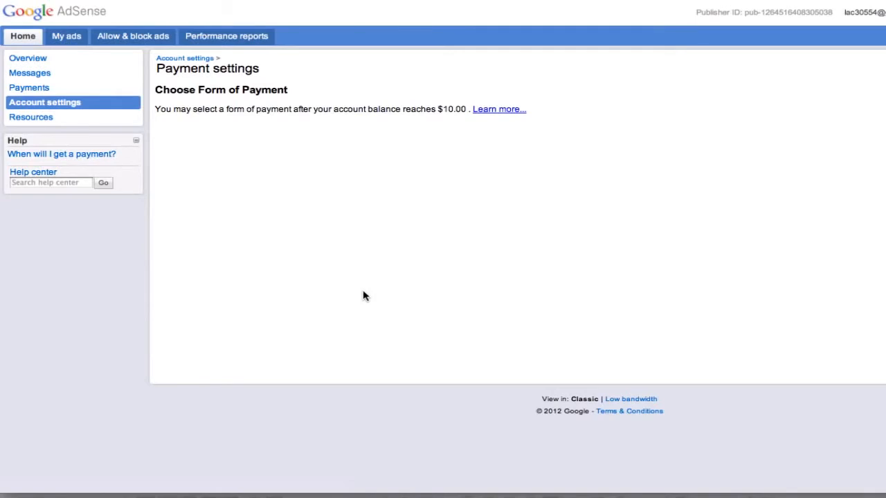
mouse_move(402, 258)
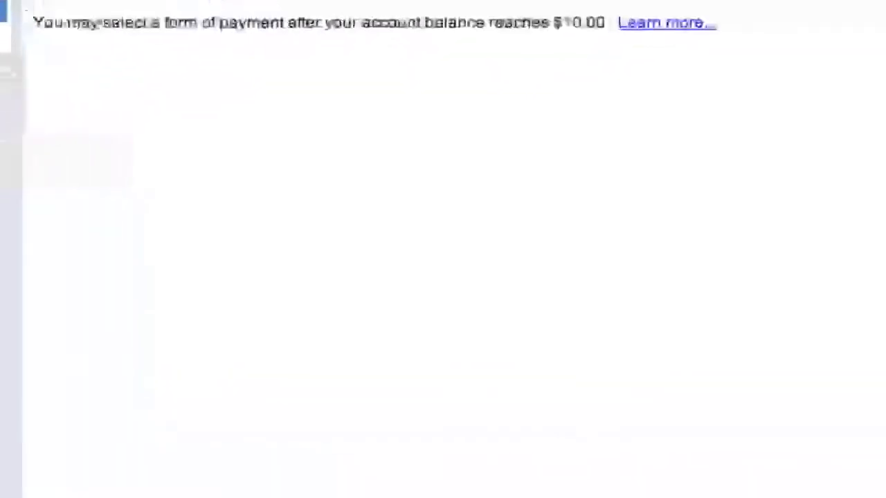
scroll("down", 3)
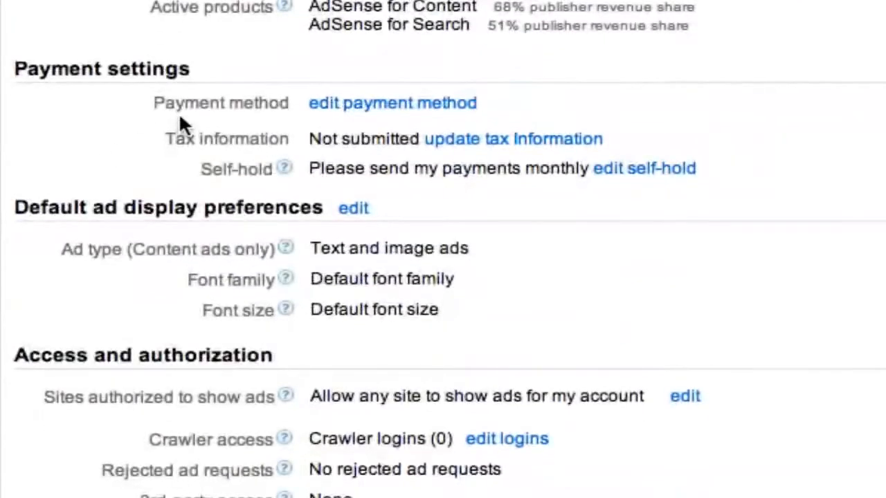
mouse_move(436, 135)
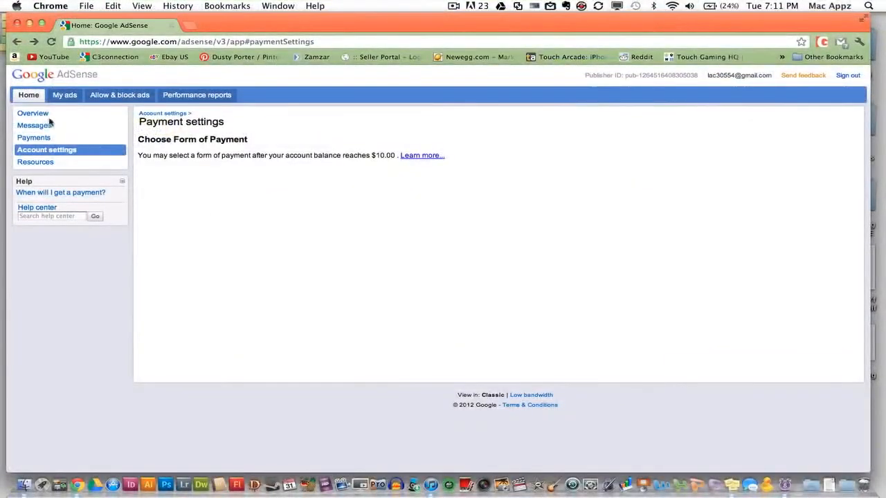
Return to the Overview page showing $0.00 estimated and finalized earnings.
left_click(32, 113)
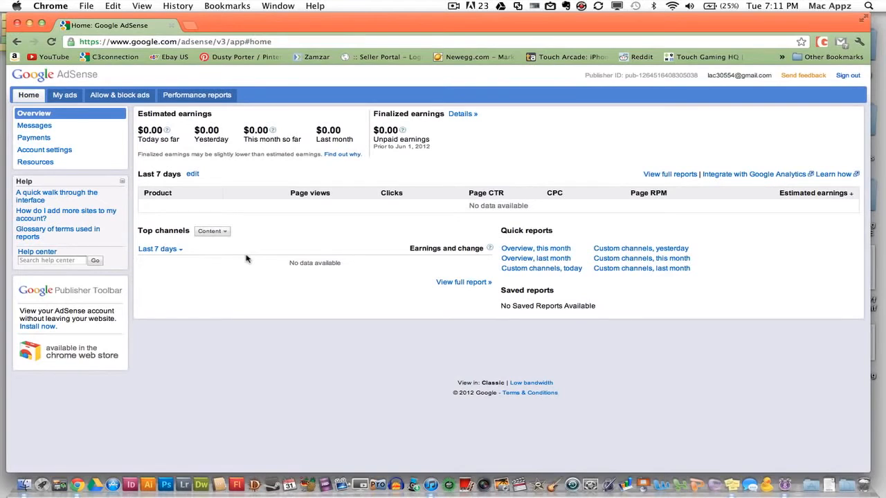
mouse_move(77, 154)
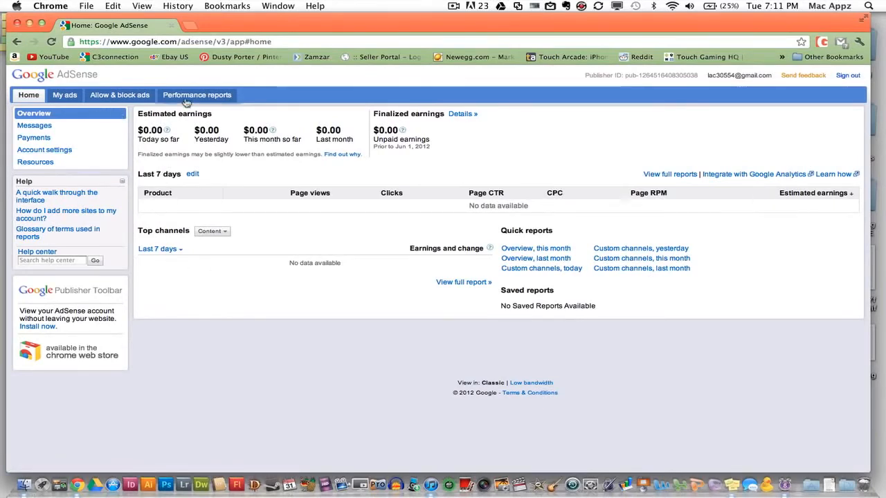
left_click(197, 95)
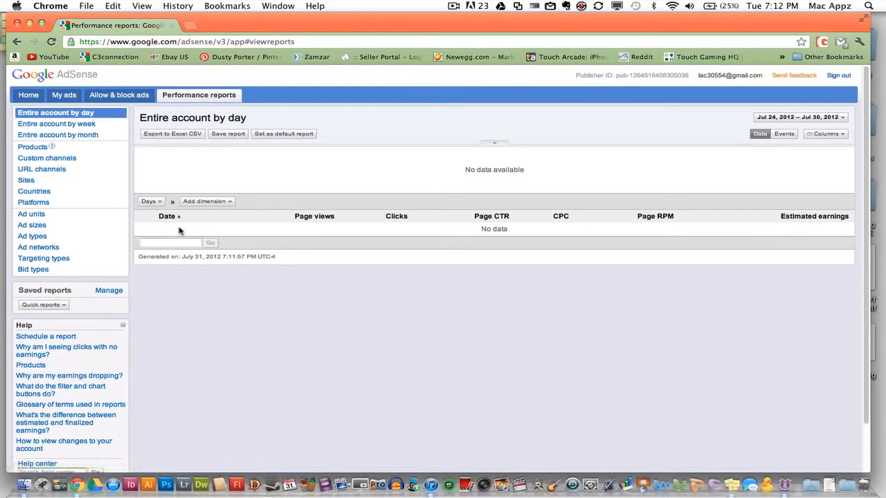
mouse_move(176, 234)
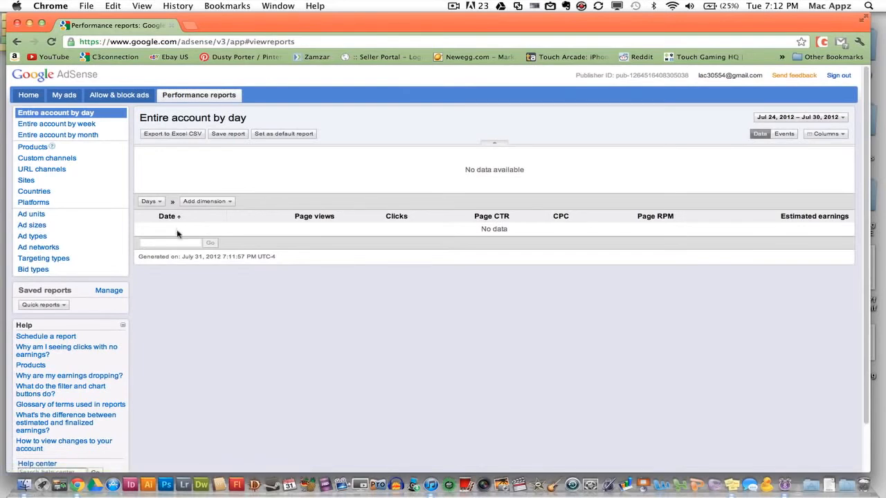
mouse_move(181, 241)
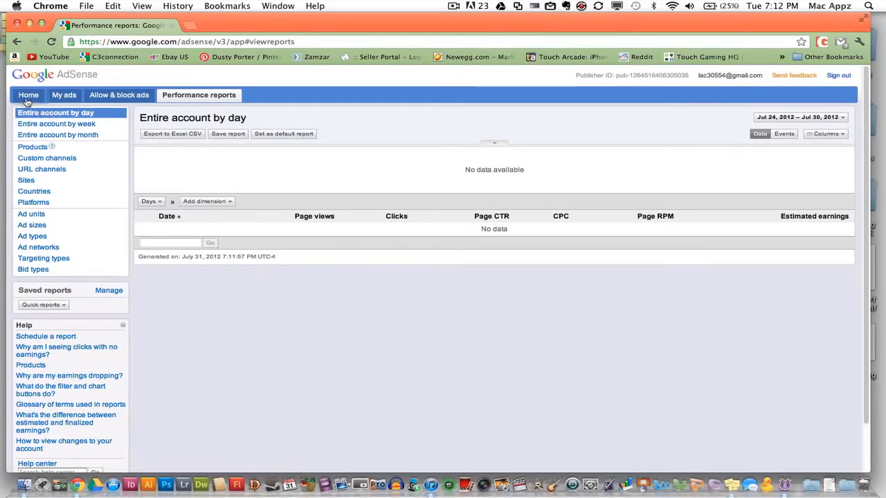
left_click(27, 94)
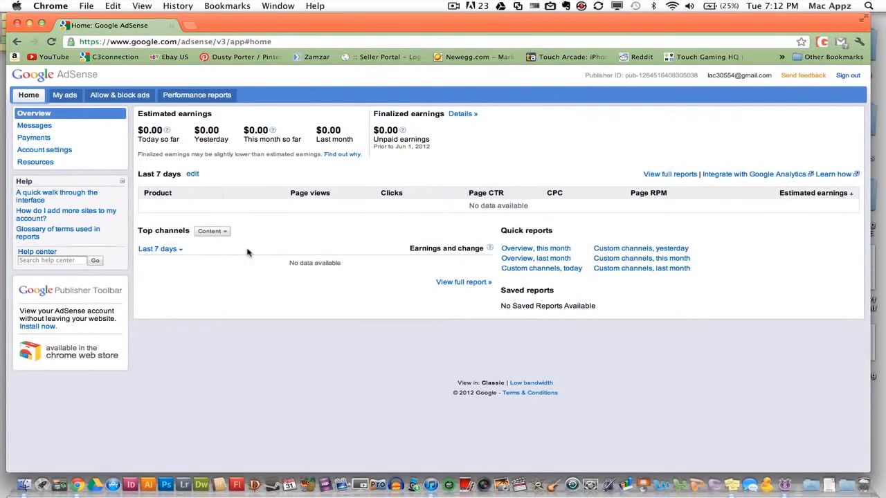